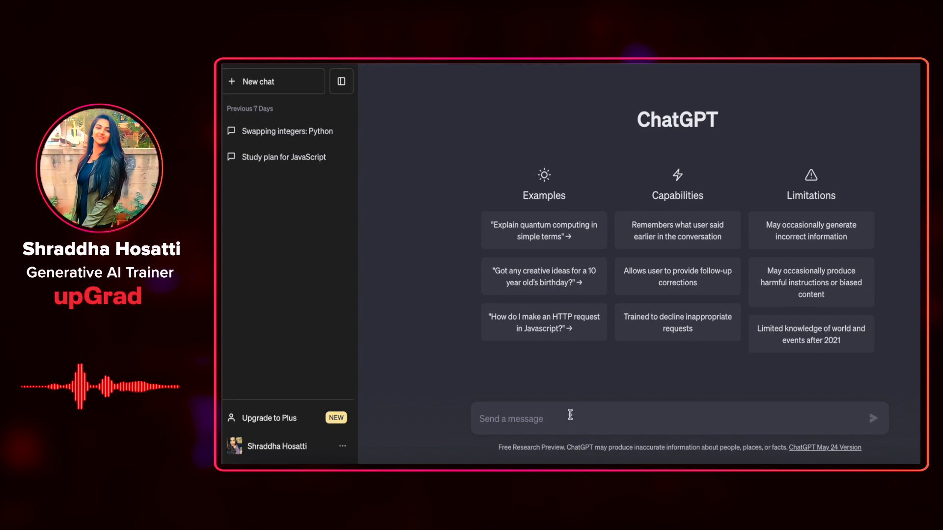
Step: Ask ChatGPT what it thinks of the pasted Java sum program in one paragraph
type("What do")
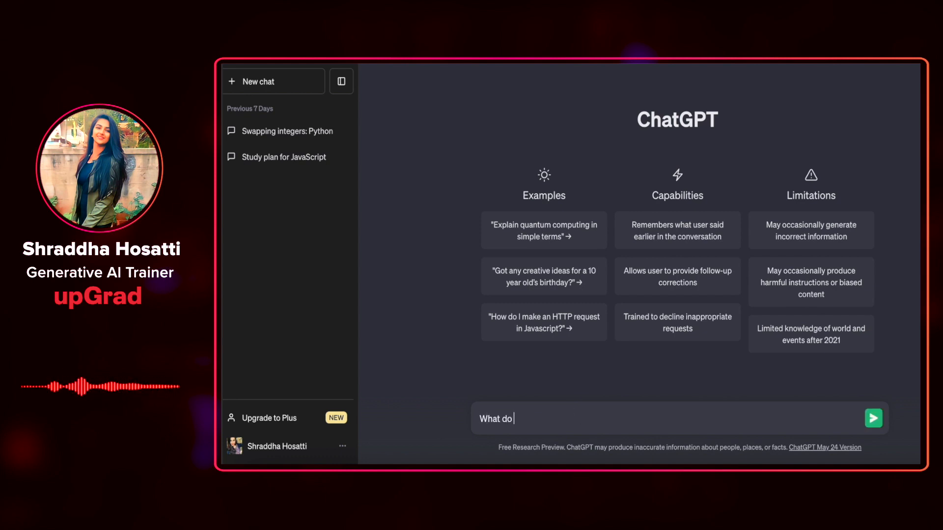
type("you think of this code in one")
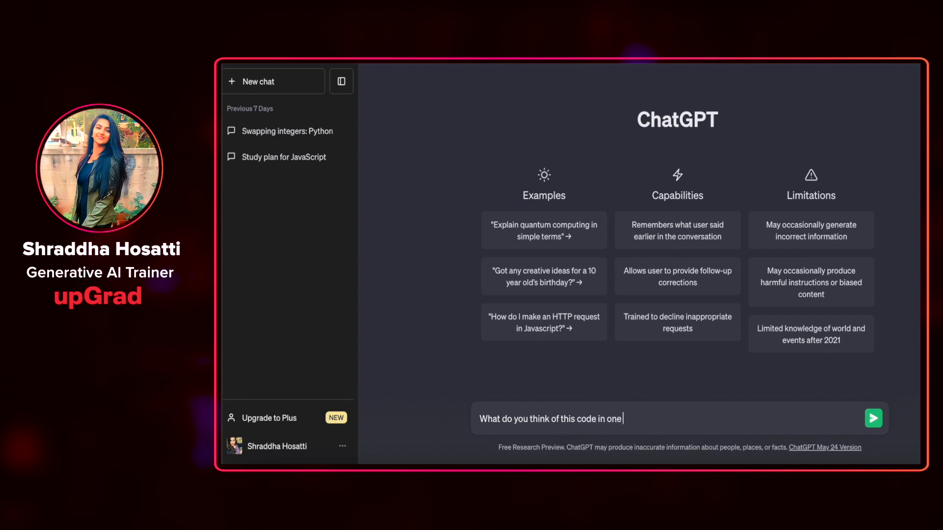
type("paragraph")
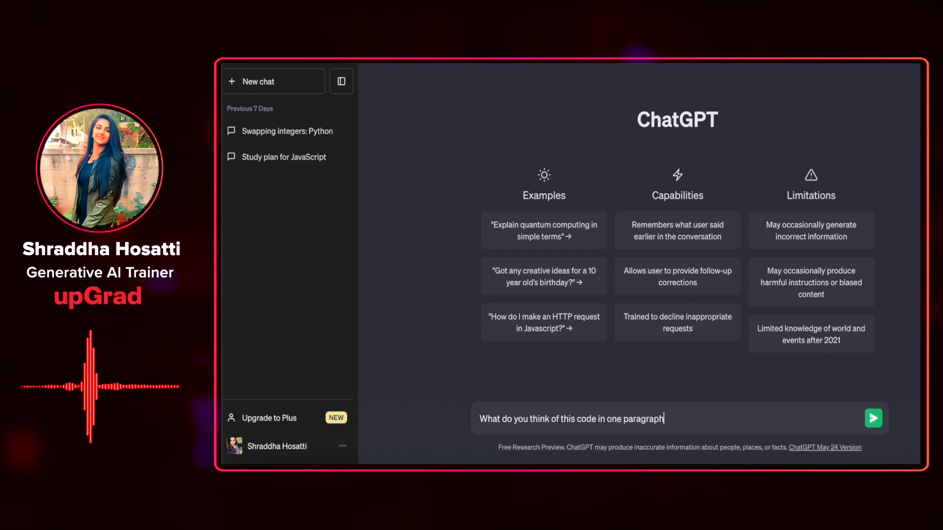
type("?")
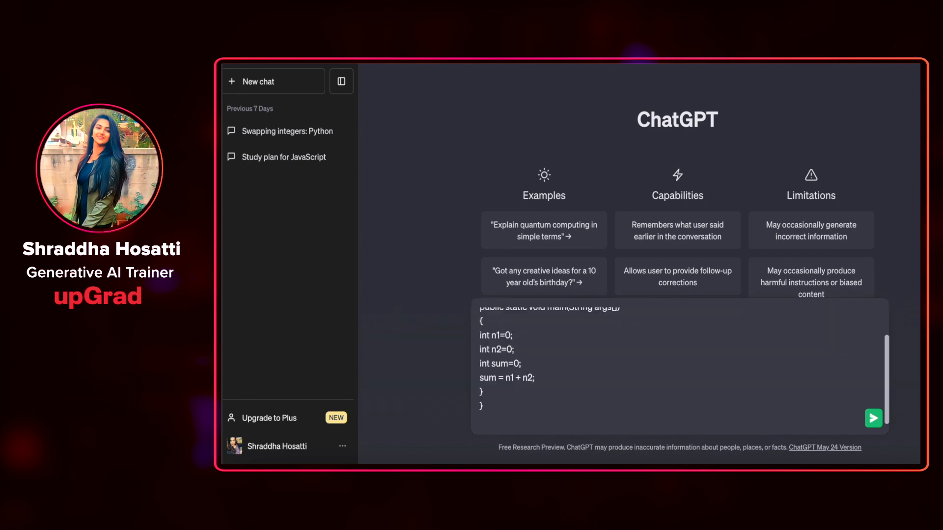
left_click(872, 418)
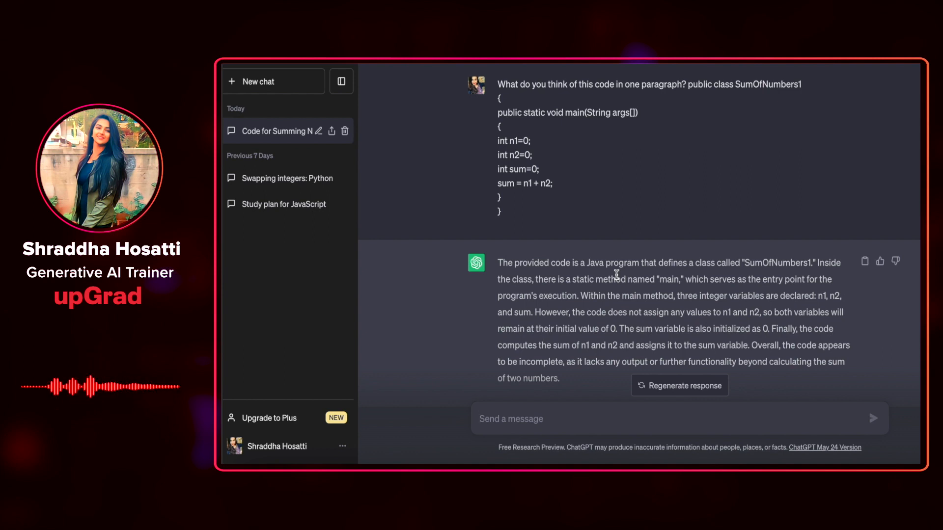
Step: Read the one-paragraph reply, then ask for a detailed opinion of the same code
scroll("down", 3)
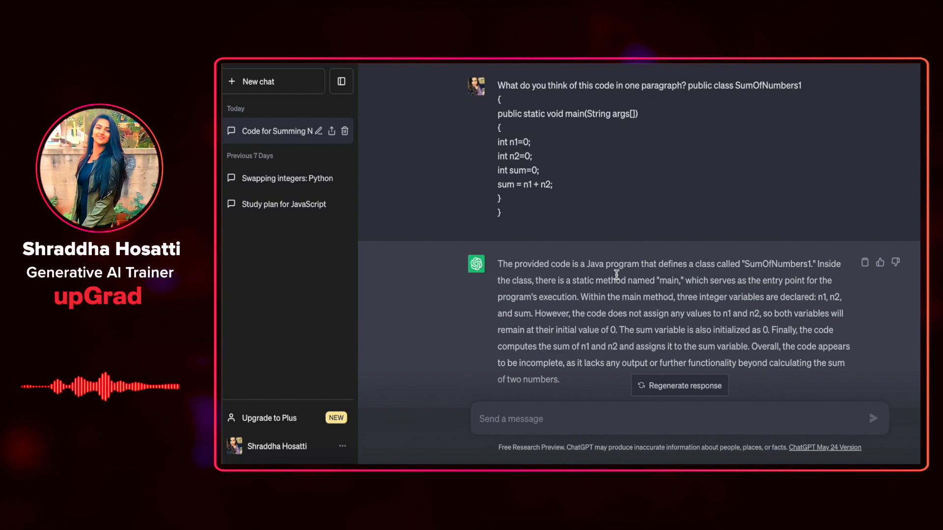
scroll("down", 3)
type("What do y")
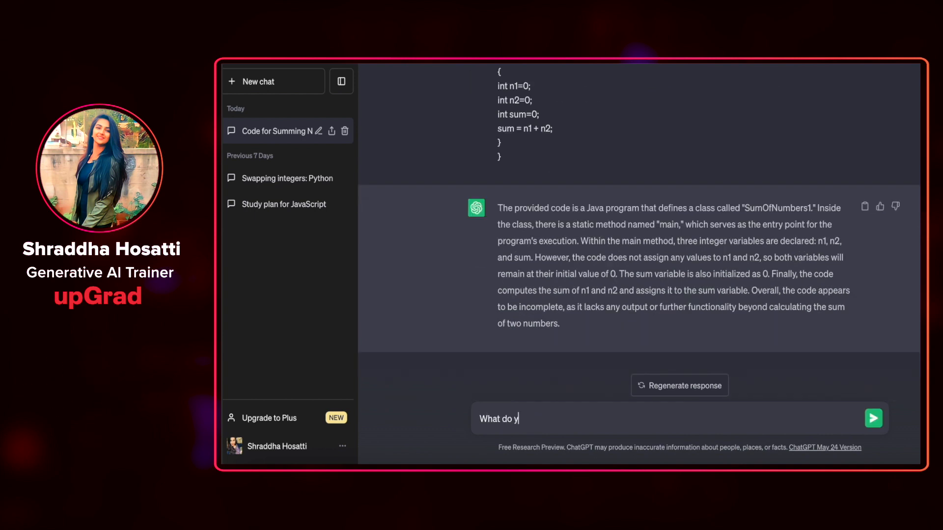
type("ou think about this code in de")
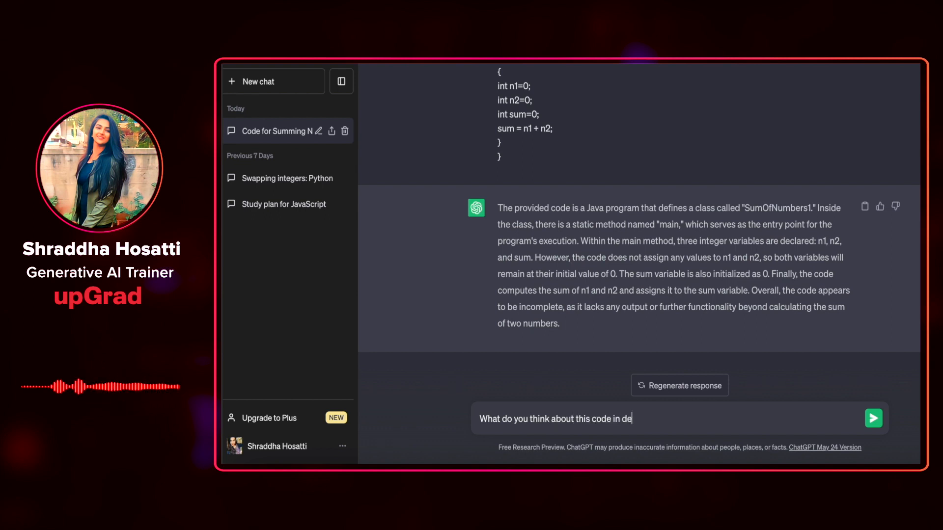
left_click(873, 418)
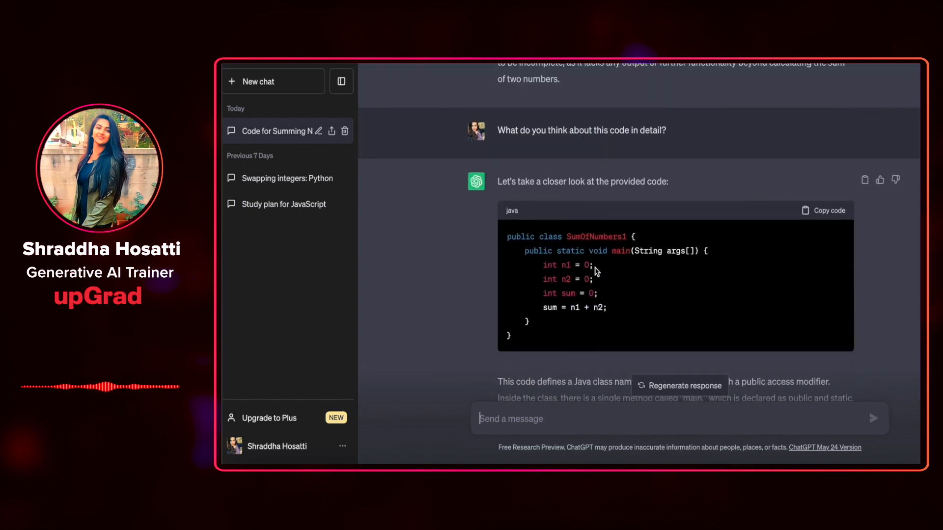
Step: Scroll through the detailed review noting zero-initialised variables and no printed result
scroll("down", 3)
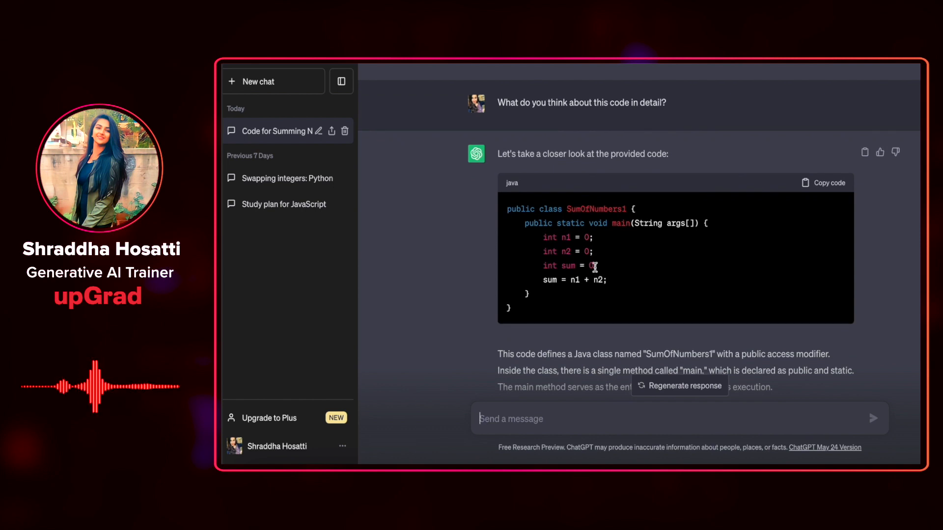
scroll("down", 3)
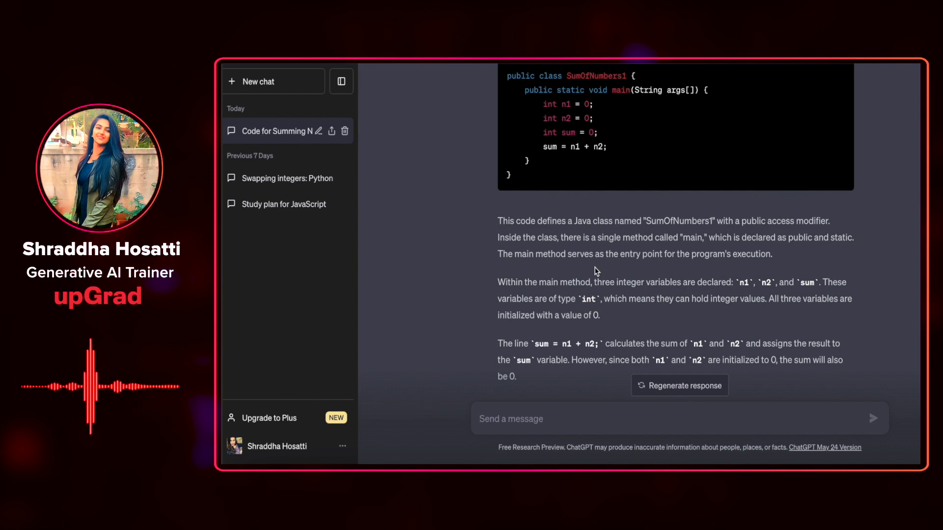
scroll("down", 3)
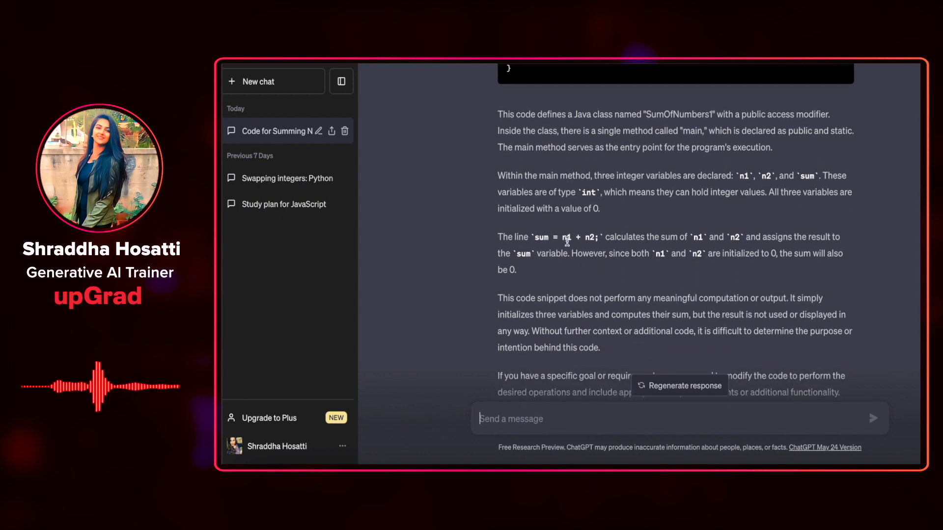
mouse_move(753, 253)
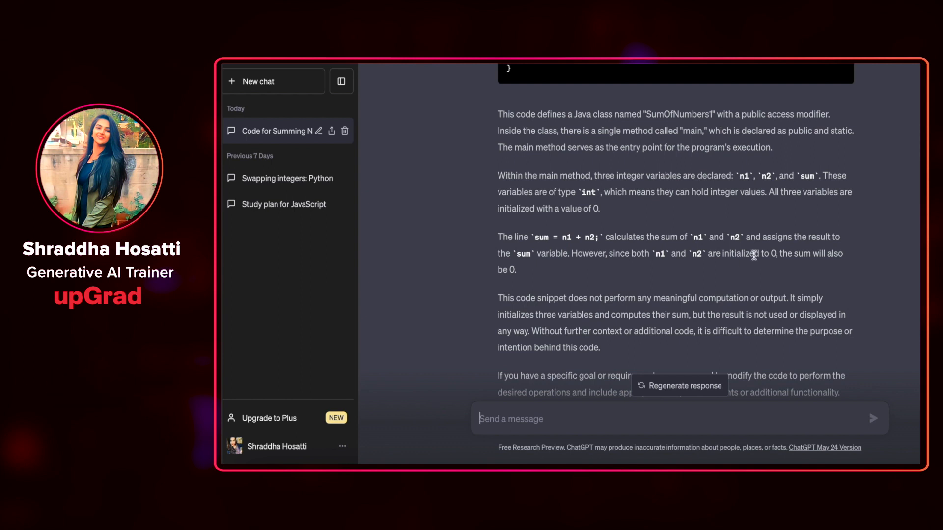
scroll("down", 3)
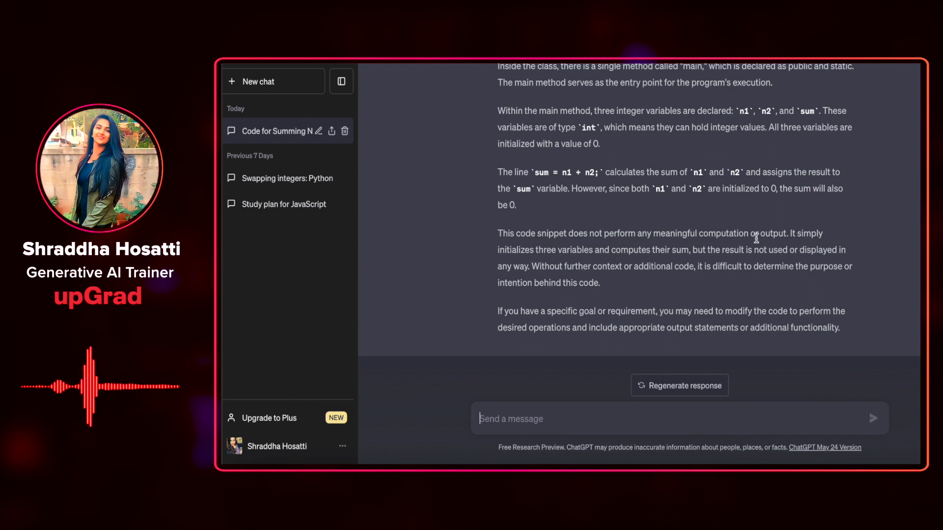
mouse_move(633, 280)
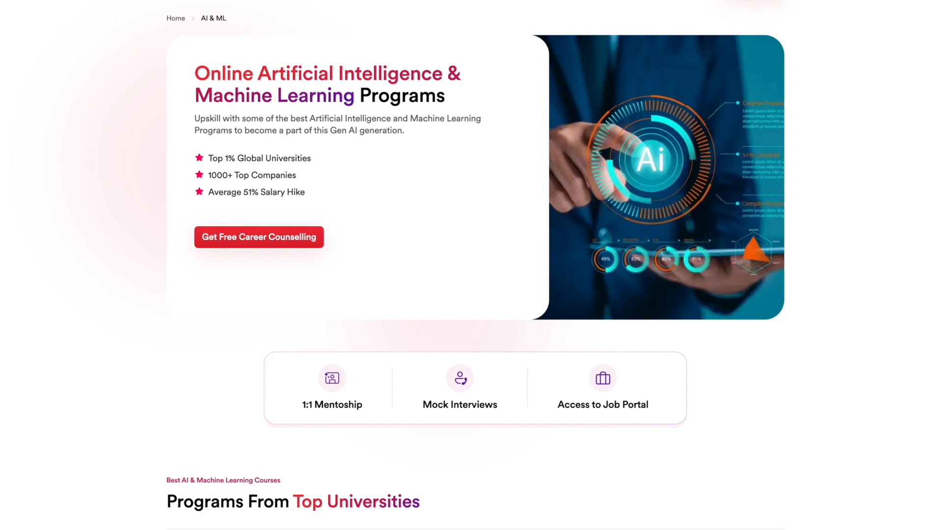
scroll("down", 3)
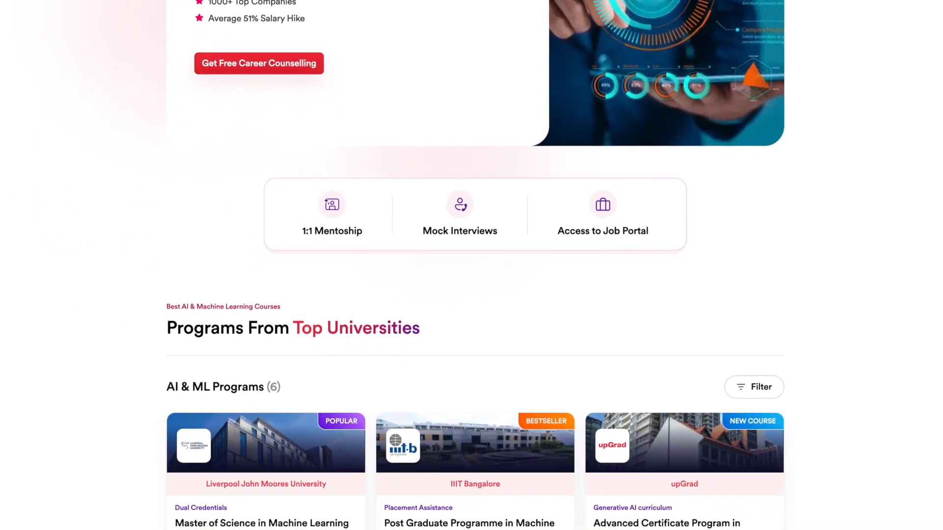
scroll("down", 3)
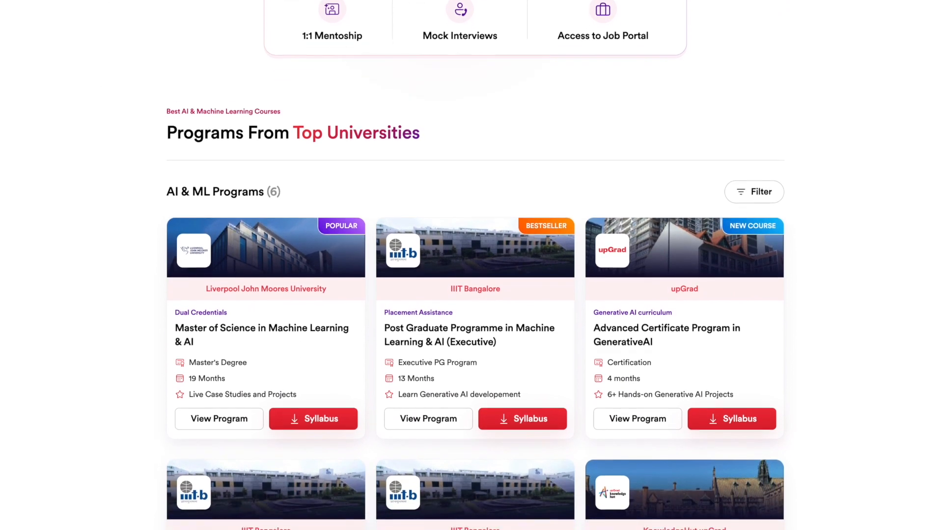
scroll("down", 3)
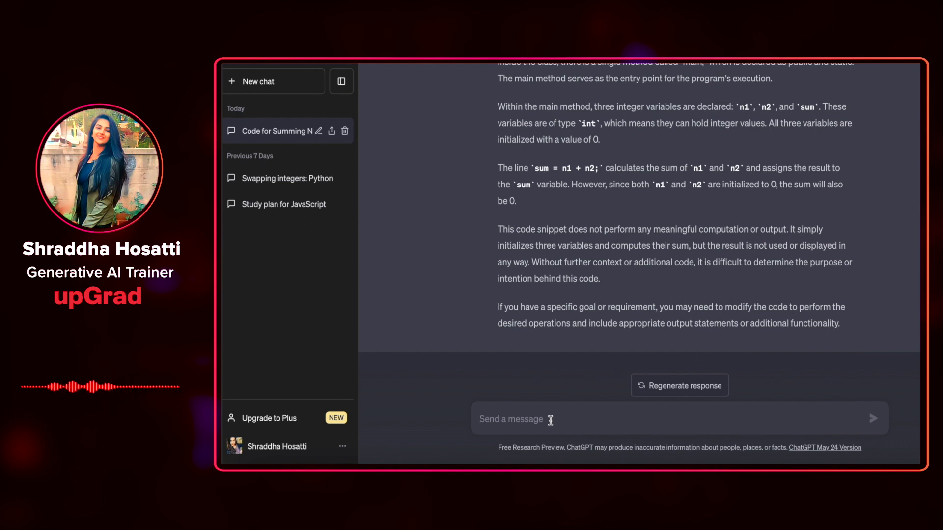
Step: Ask ChatGPT whether it has any recommendations for improving the code
type("Do you have a")
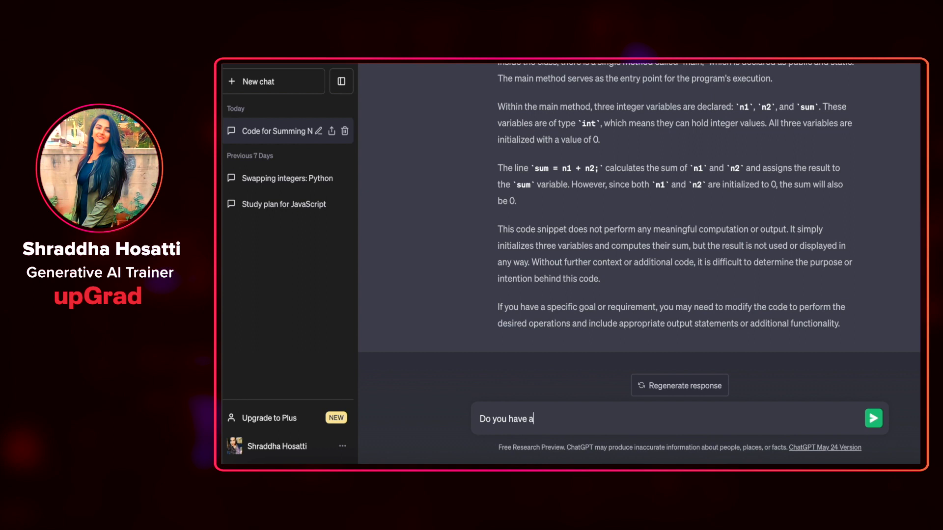
type("ny recommendations on this")
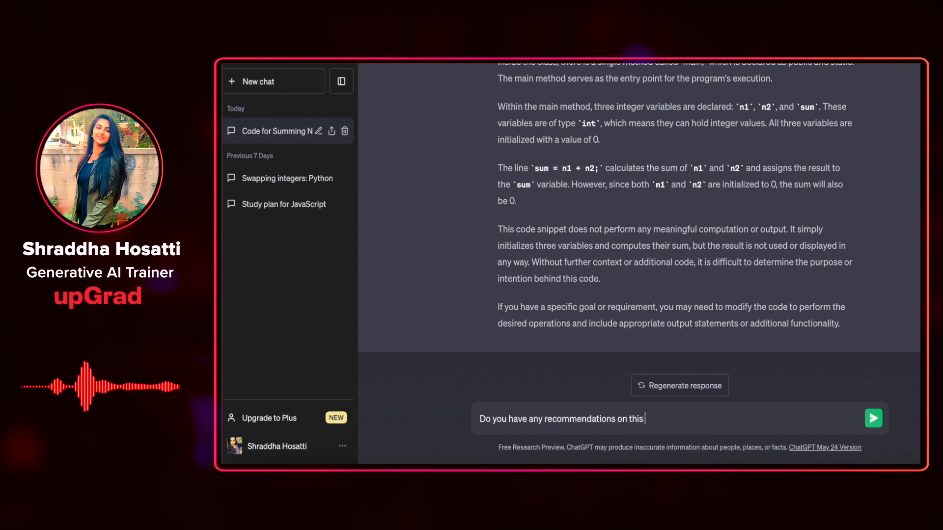
left_click(872, 418)
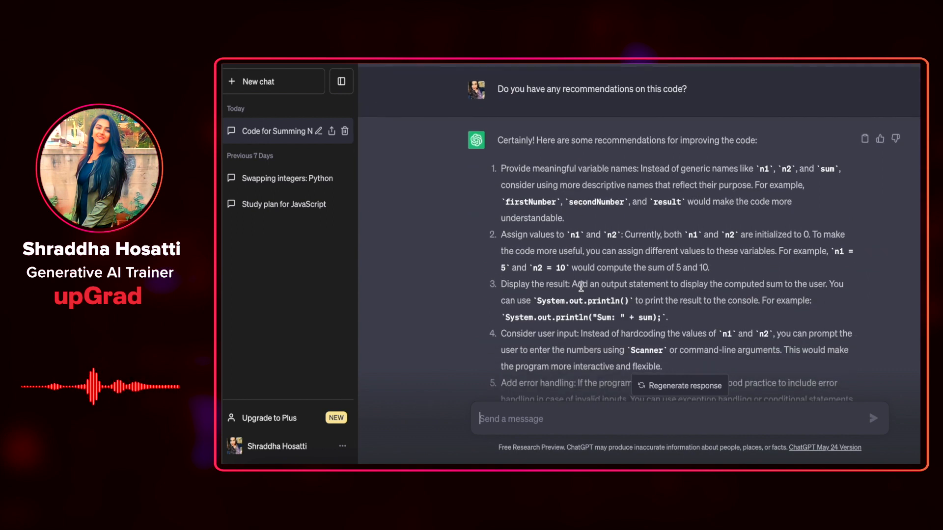
Step: Scroll through the five recommendations and the improved Scanner-based code, selecting a snippet
scroll("down", 3)
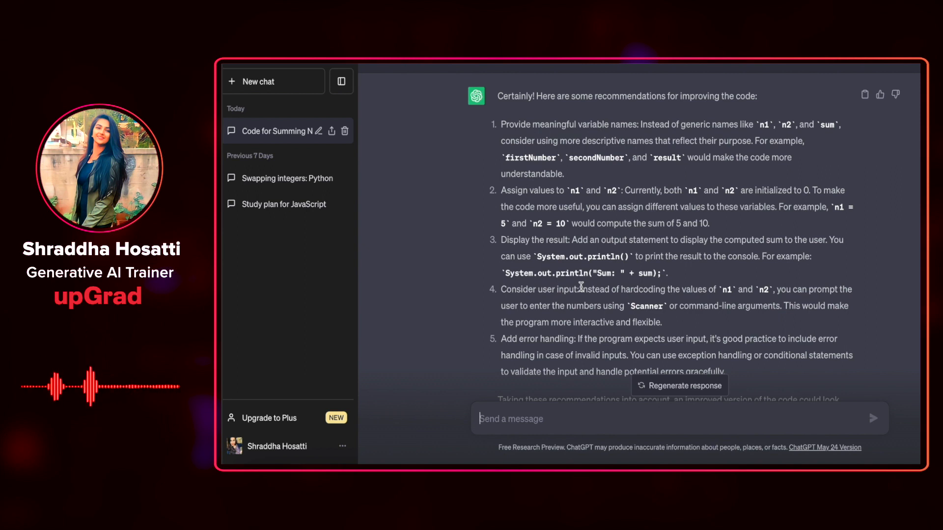
scroll("down", 3)
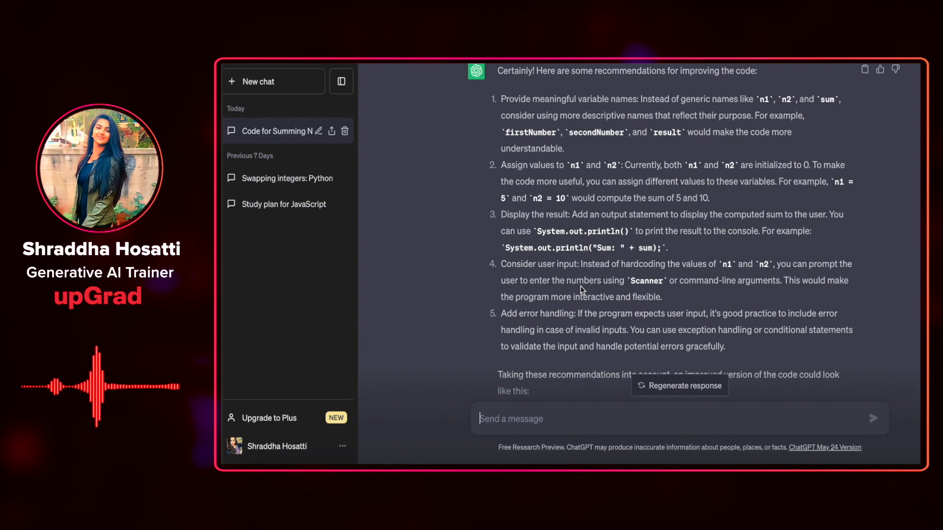
scroll("down", 3)
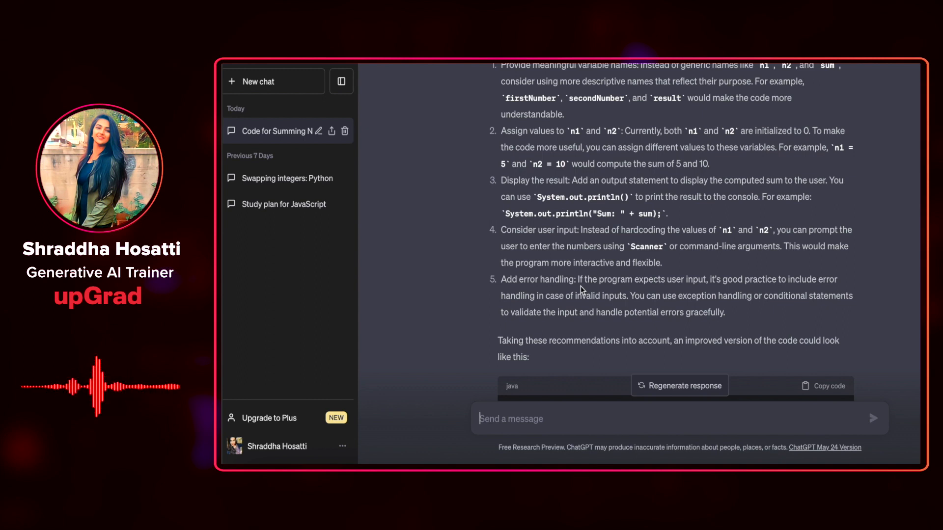
scroll("down", 3)
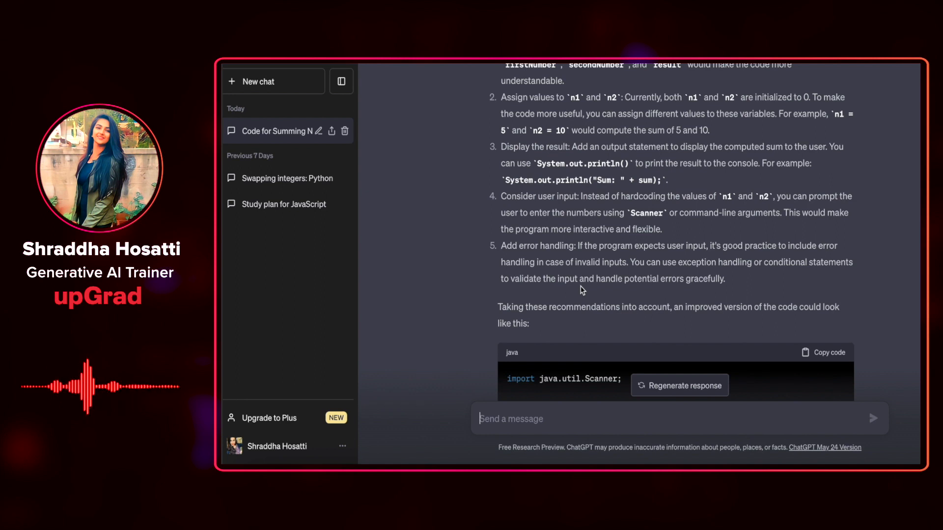
scroll("down", 3)
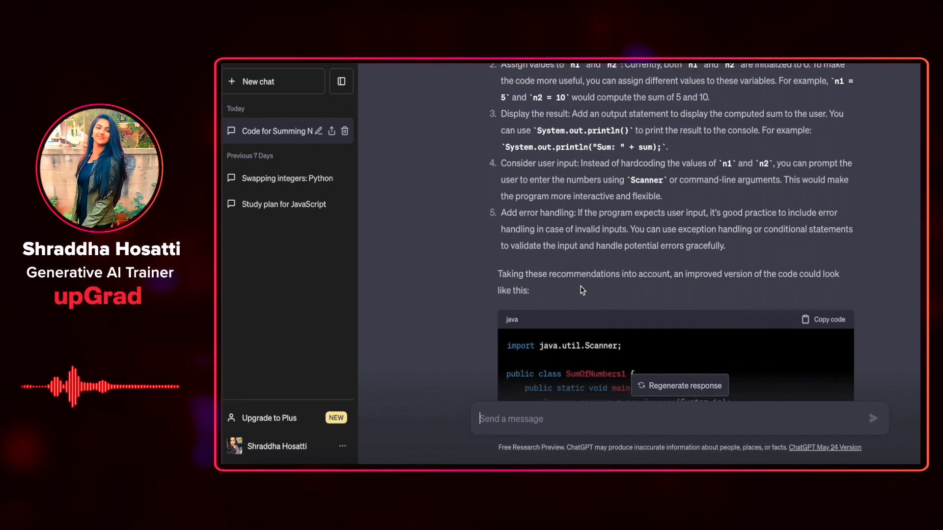
scroll("down", 3)
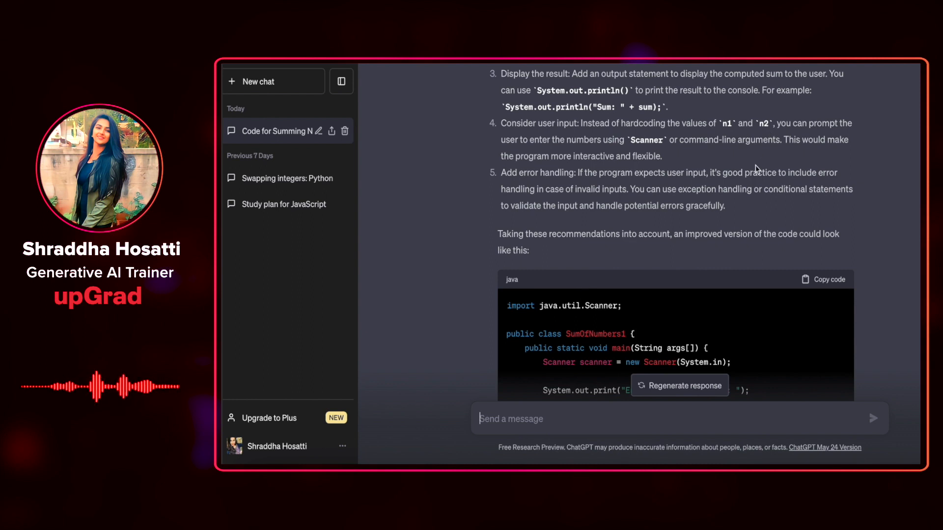
left_click_drag(749, 173, 810, 188)
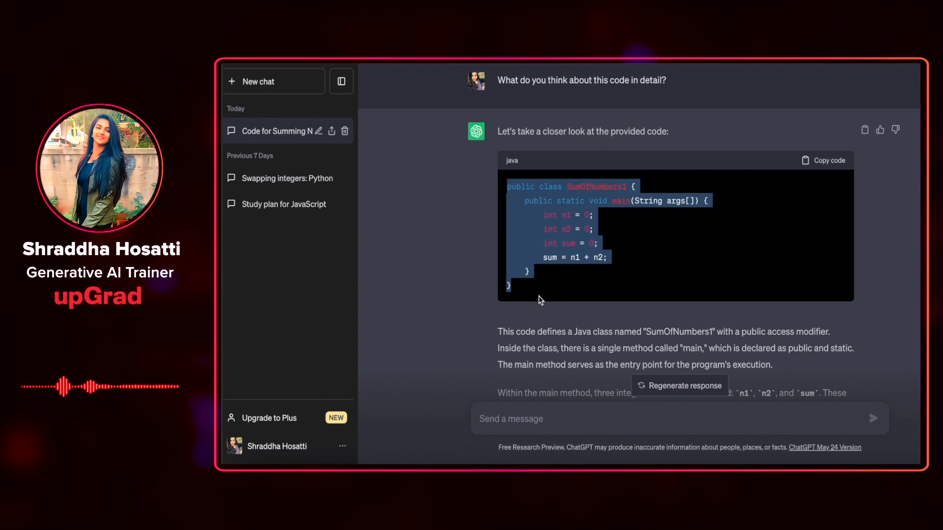
scroll("down", 3)
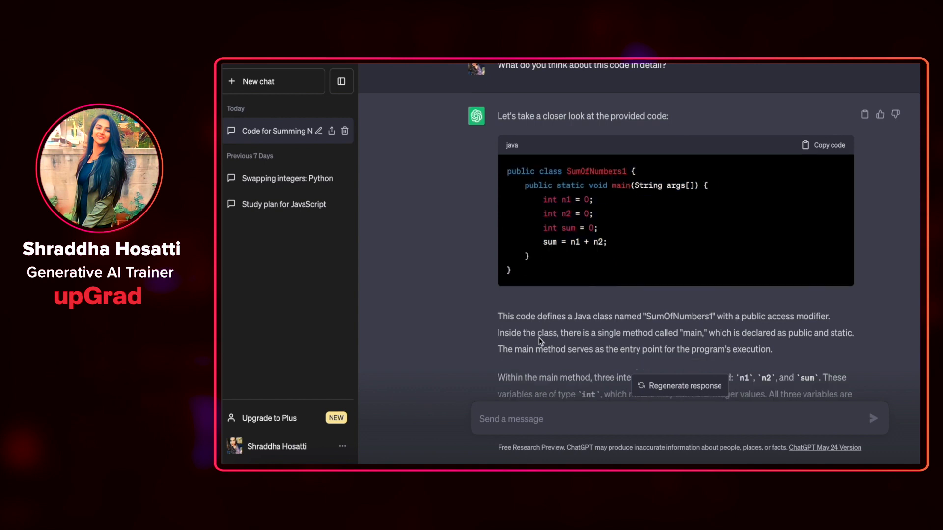
scroll("down", 3)
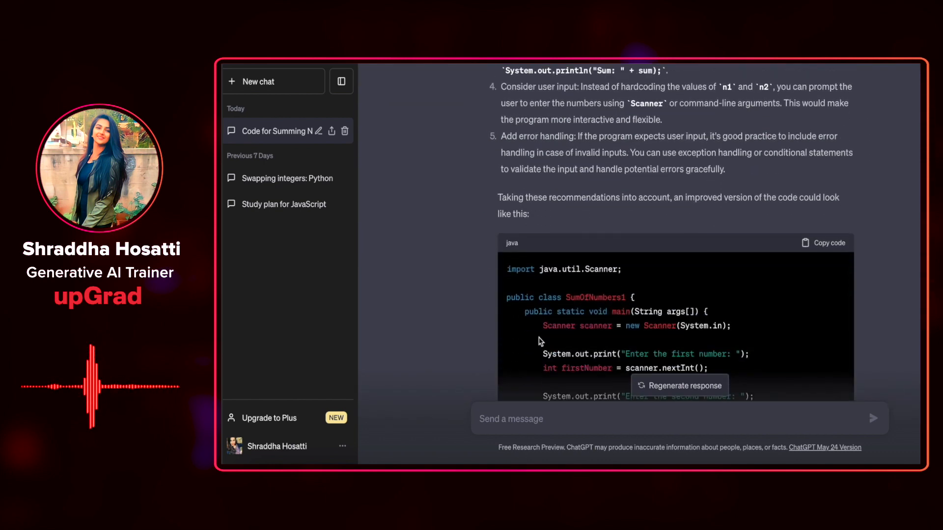
scroll("down", 3)
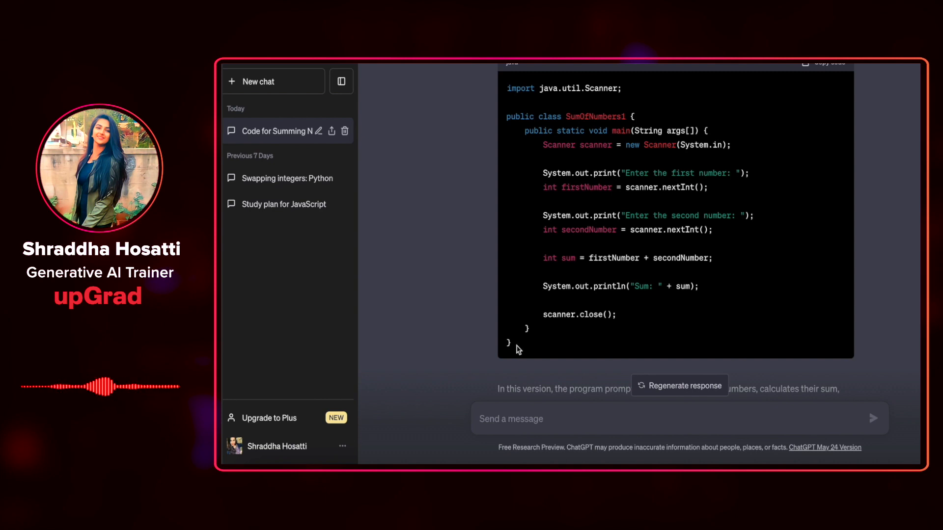
left_click_drag(507, 116, 509, 349)
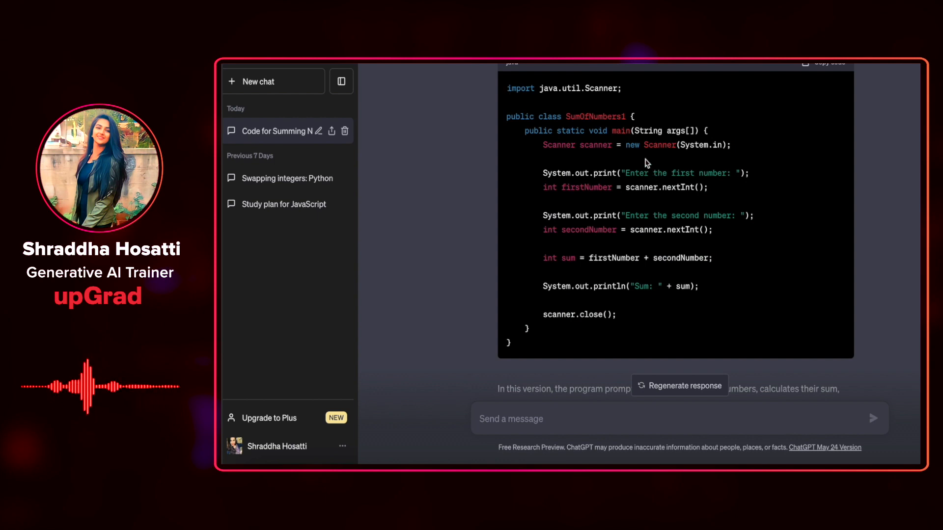
mouse_move(597, 196)
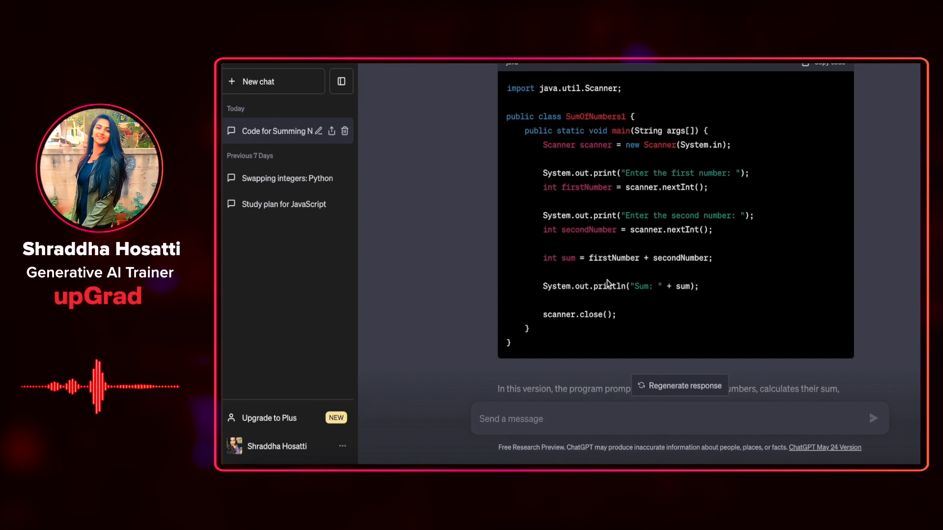
scroll("down", 3)
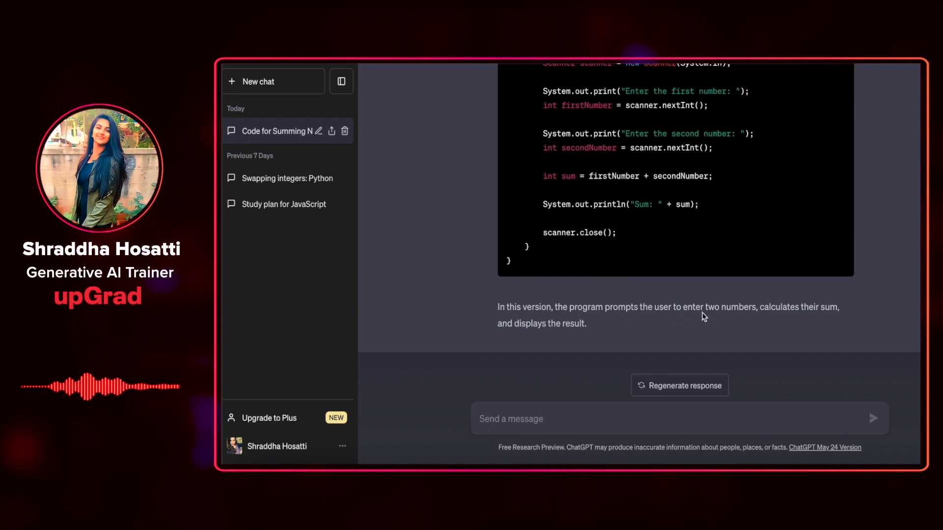
mouse_move(454, 309)
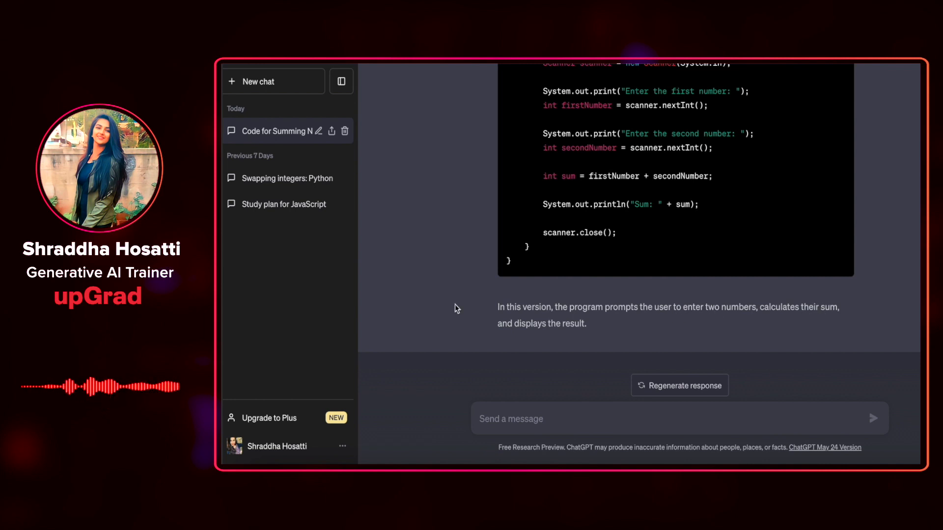
mouse_move(518, 317)
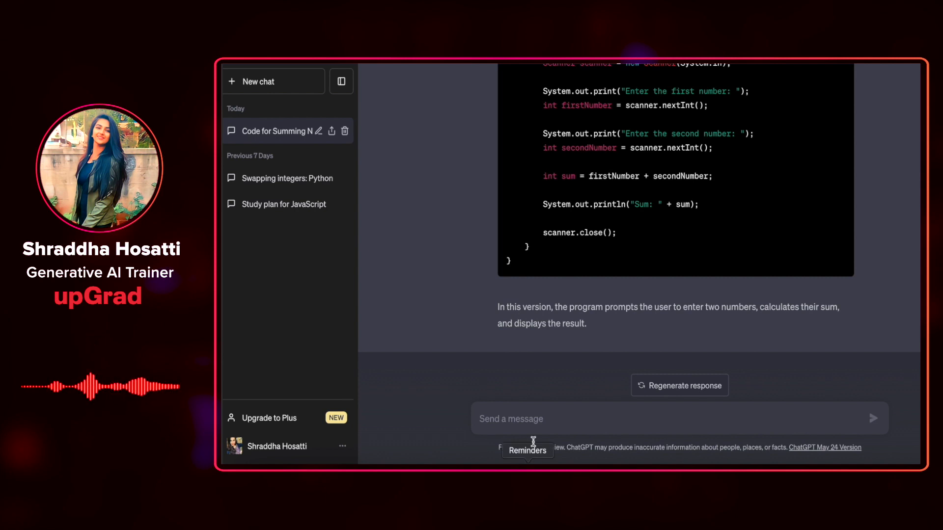
mouse_move(535, 412)
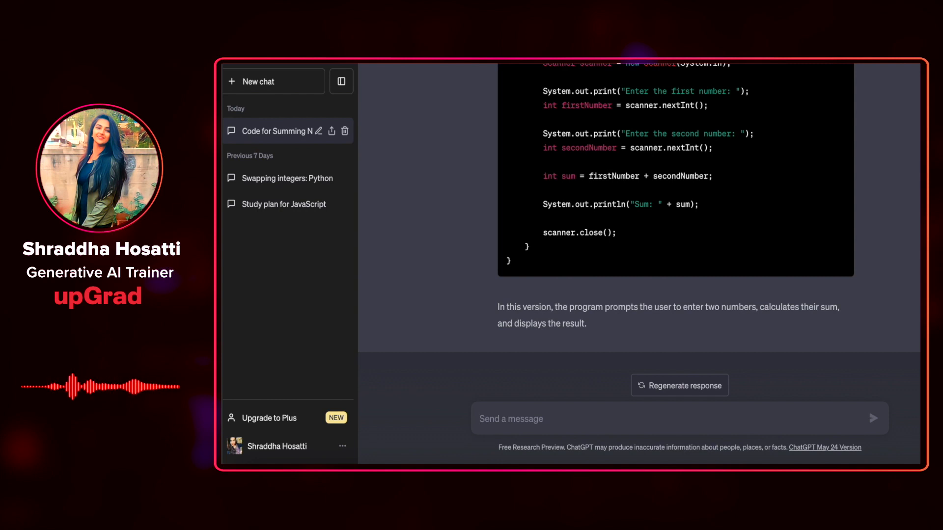
Step: Ask what ChatGPT thinks of the ProductService code and whether it has any vulnerabilities
type("What do")
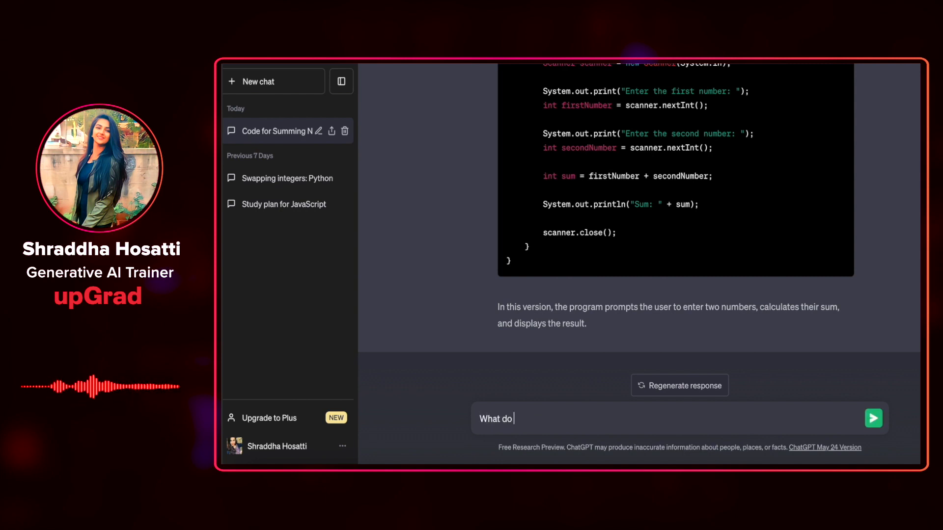
type("you think of this code and does")
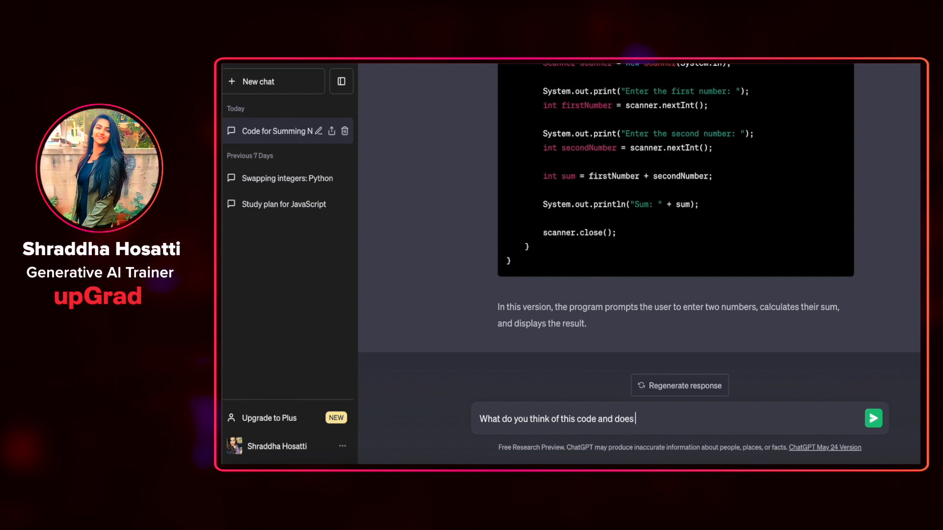
type("it have any v")
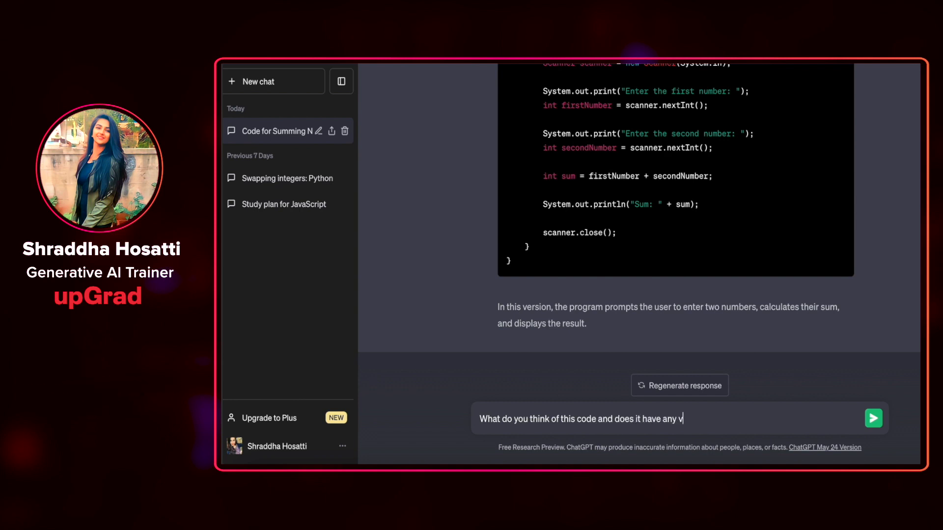
type("ulnerabil")
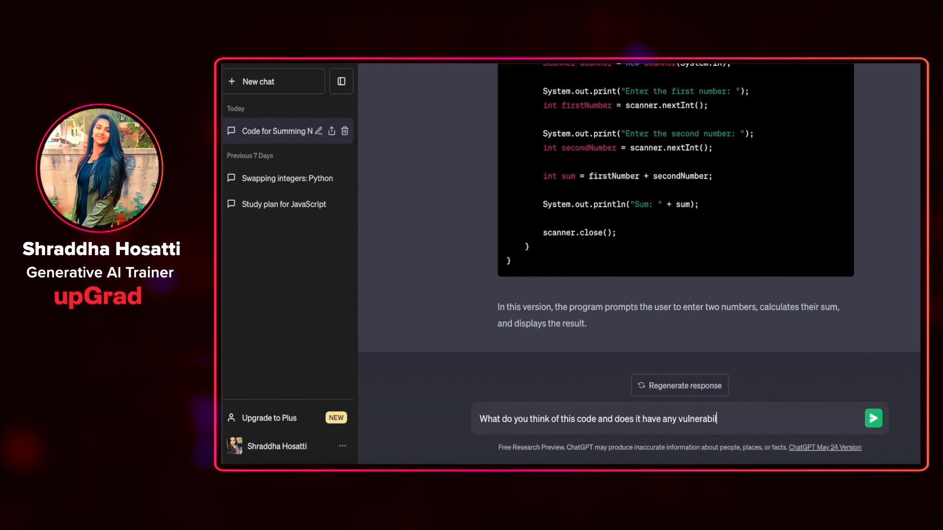
type("ities?")
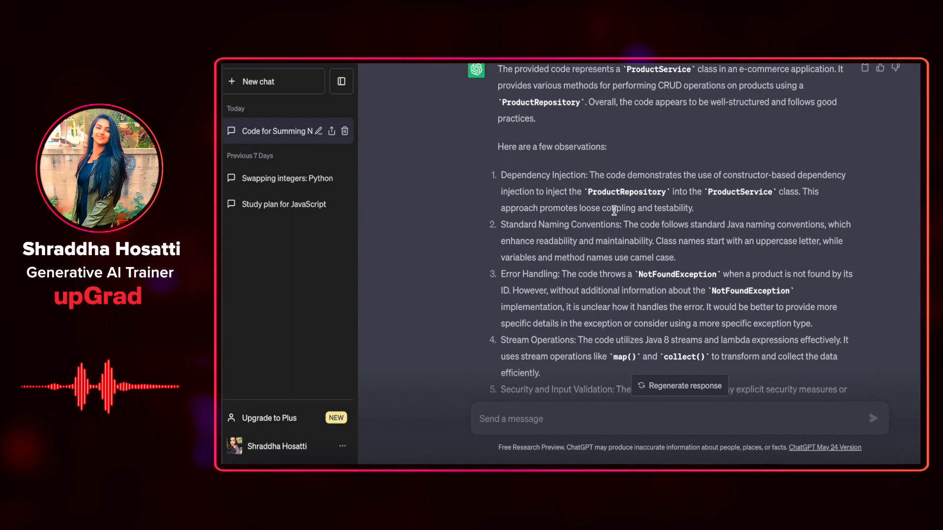
scroll("down", 3)
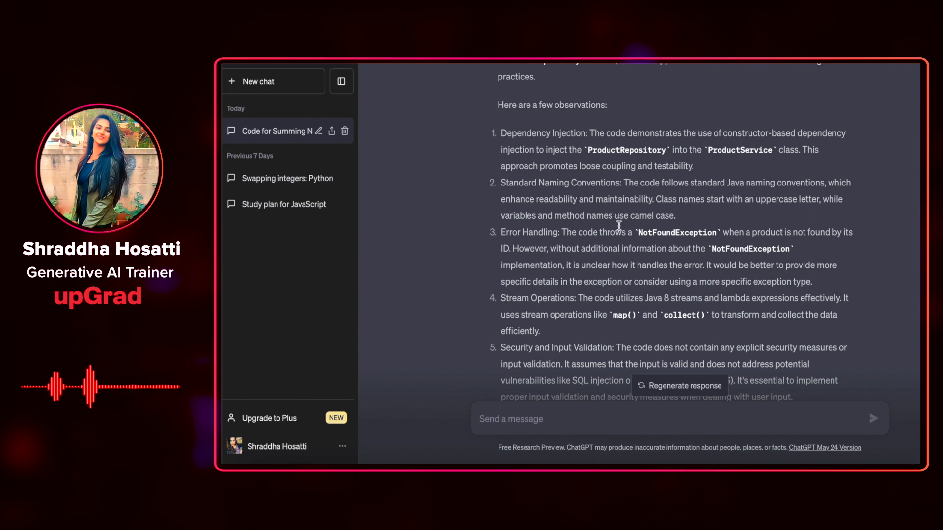
scroll("down", 3)
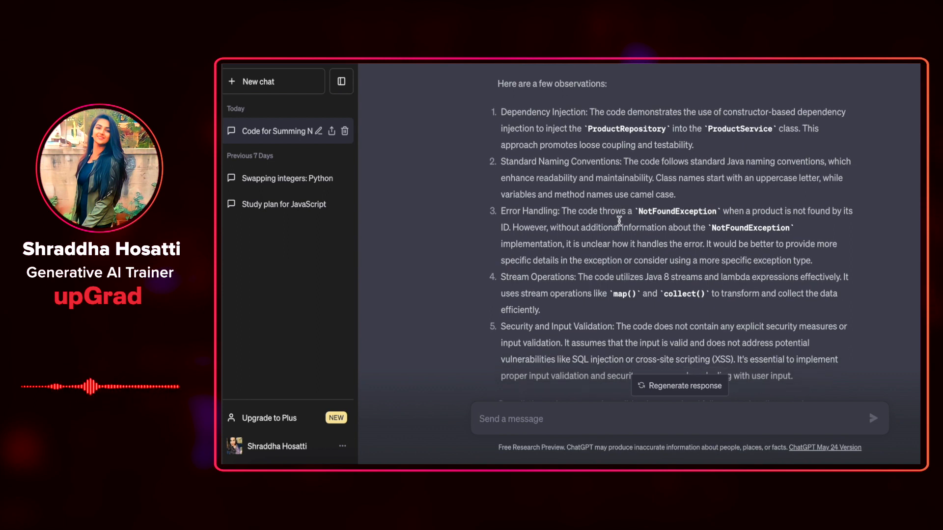
scroll("down", 3)
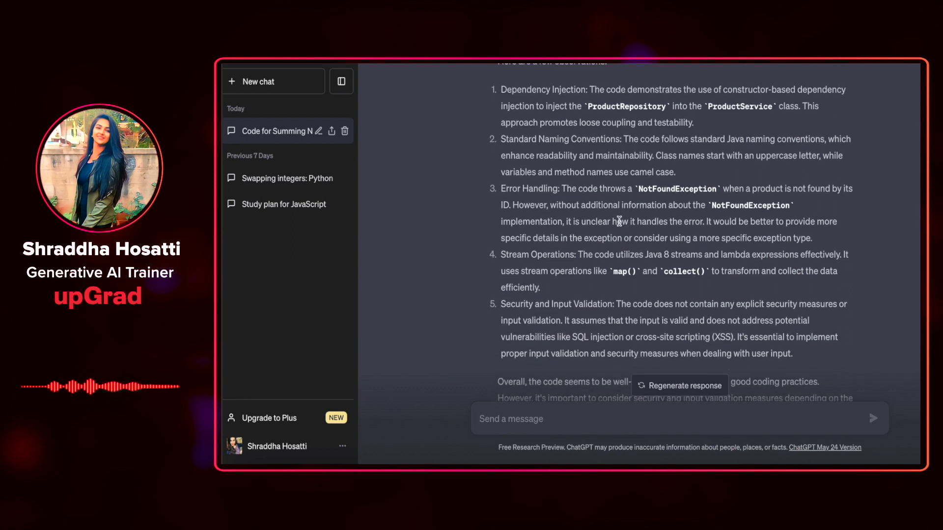
scroll("down", 3)
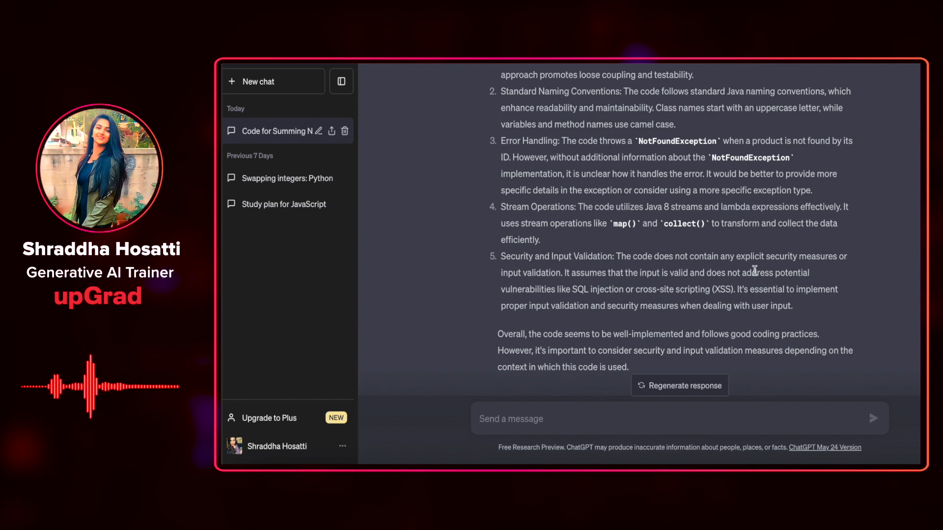
scroll("down", 3)
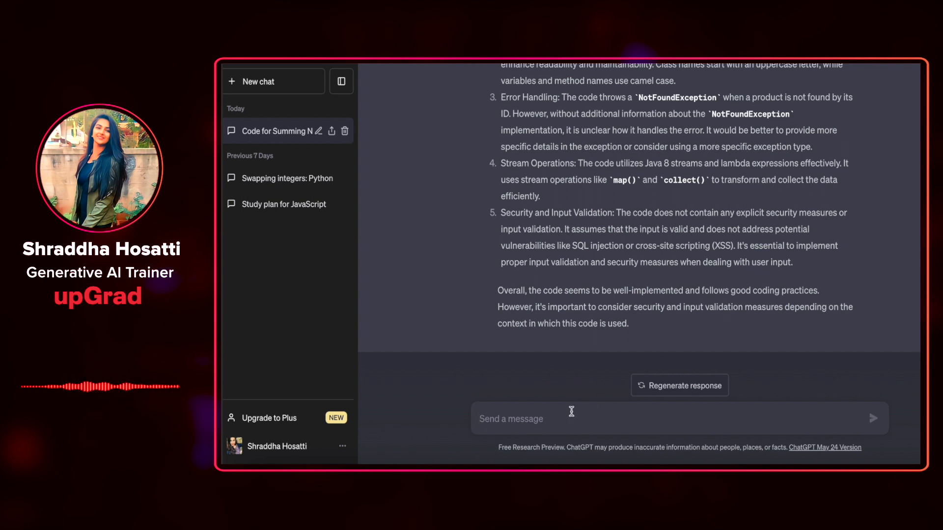
Step: Ask 'What are some good coding conventions in java?'
type("What are som")
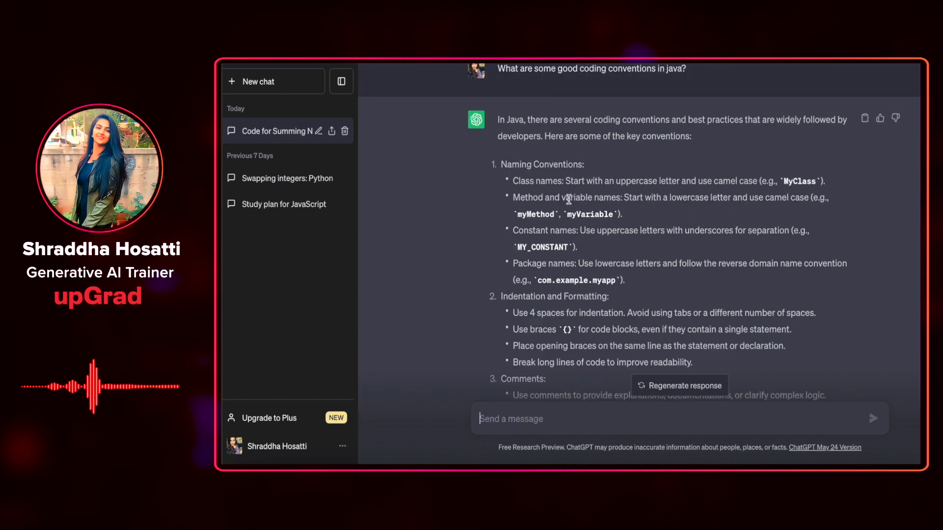
scroll("down", 3)
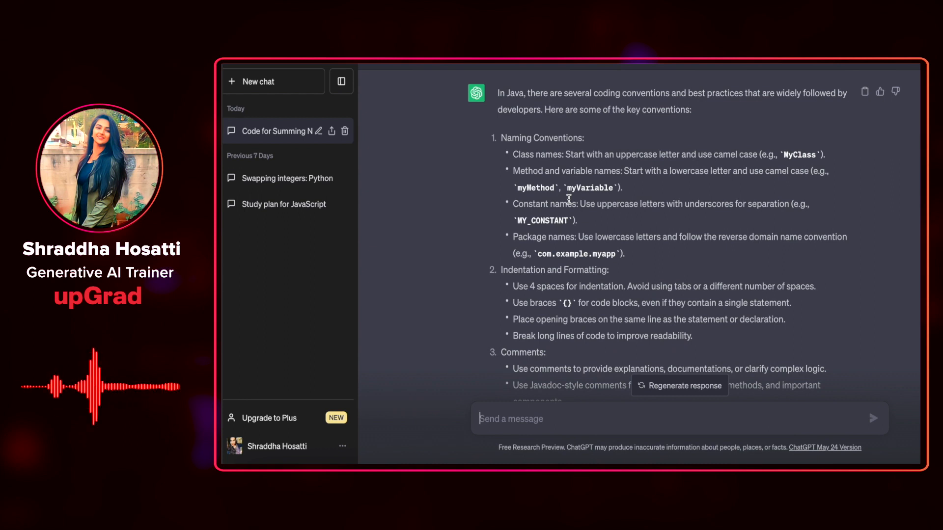
scroll("down", 3)
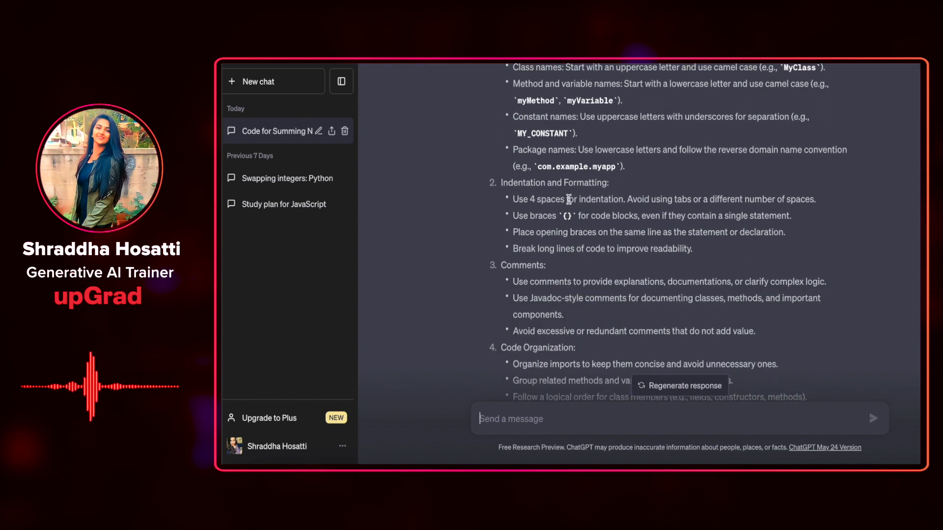
scroll("down", 3)
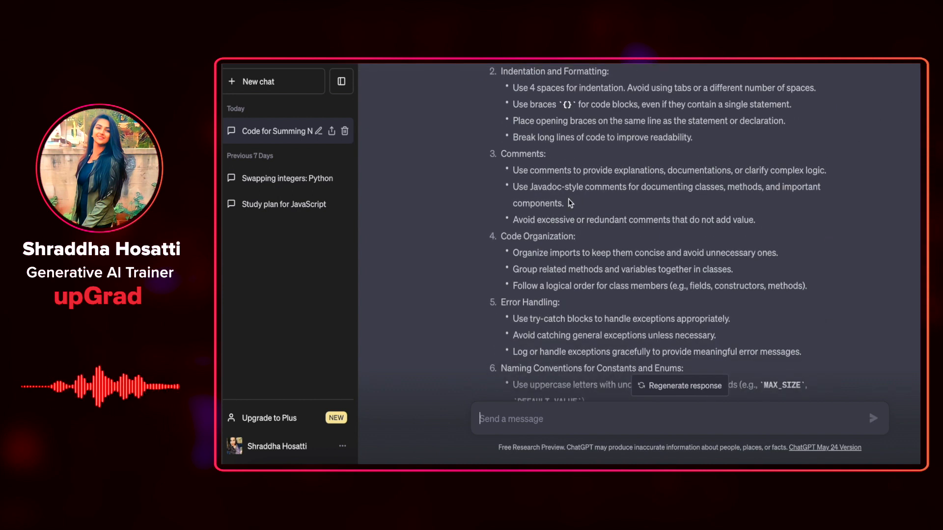
scroll("down", 3)
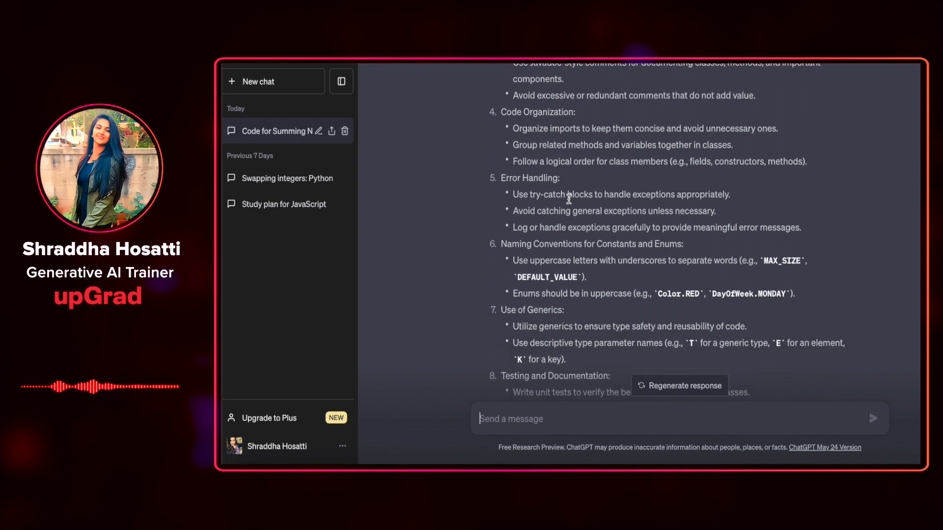
double_click(543, 177)
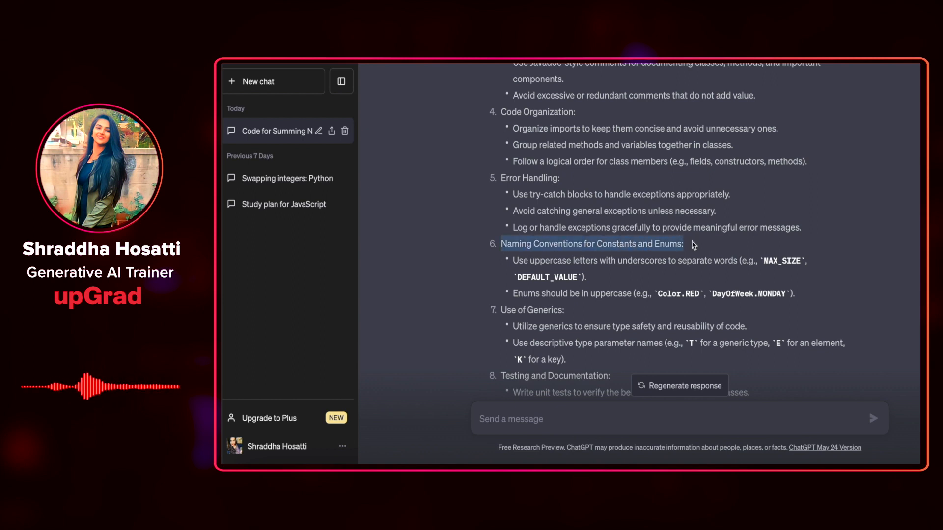
scroll("down", 3)
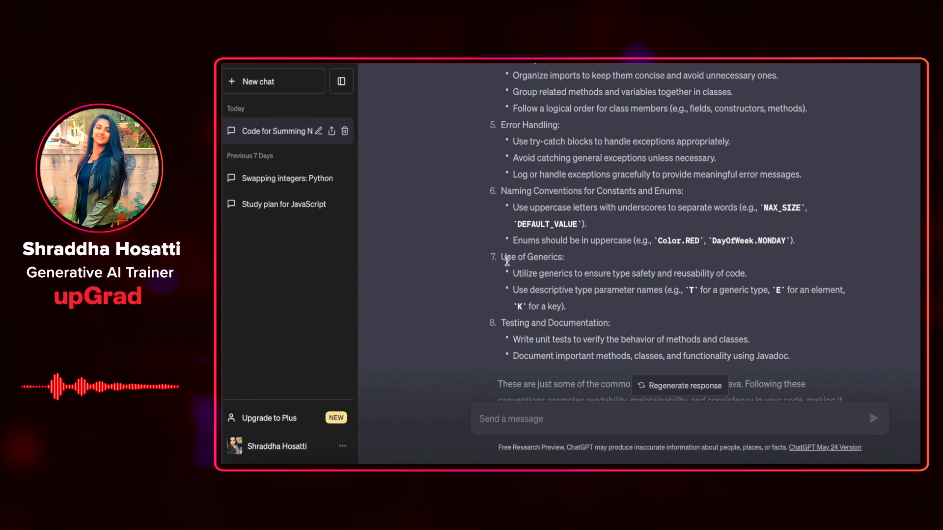
scroll("down", 3)
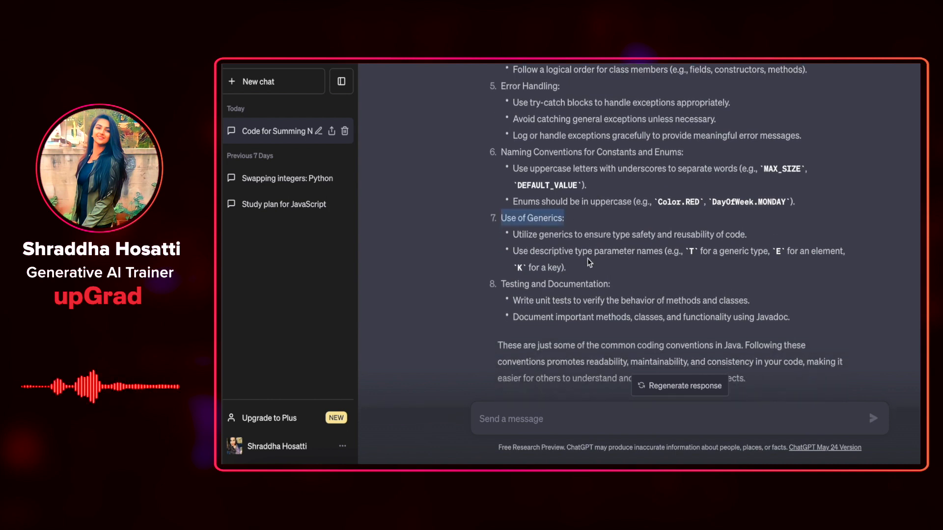
scroll("down", 3)
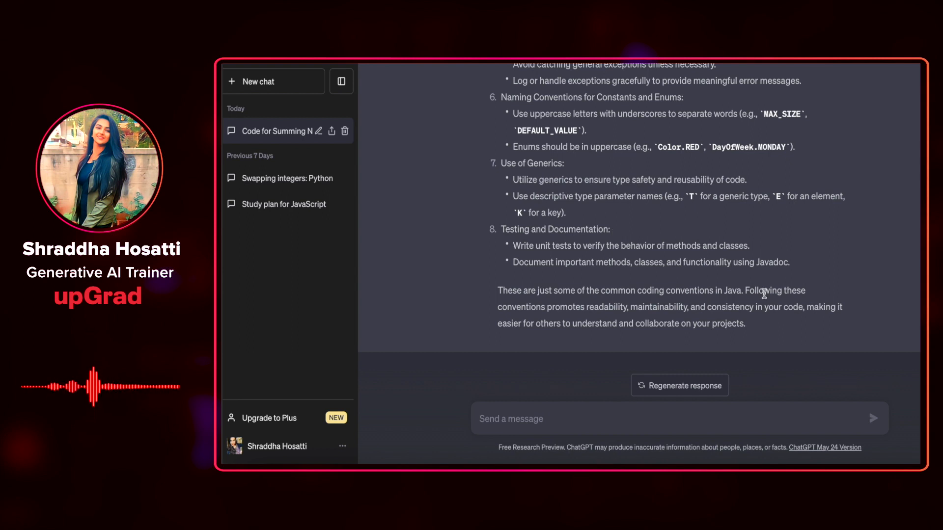
mouse_move(709, 287)
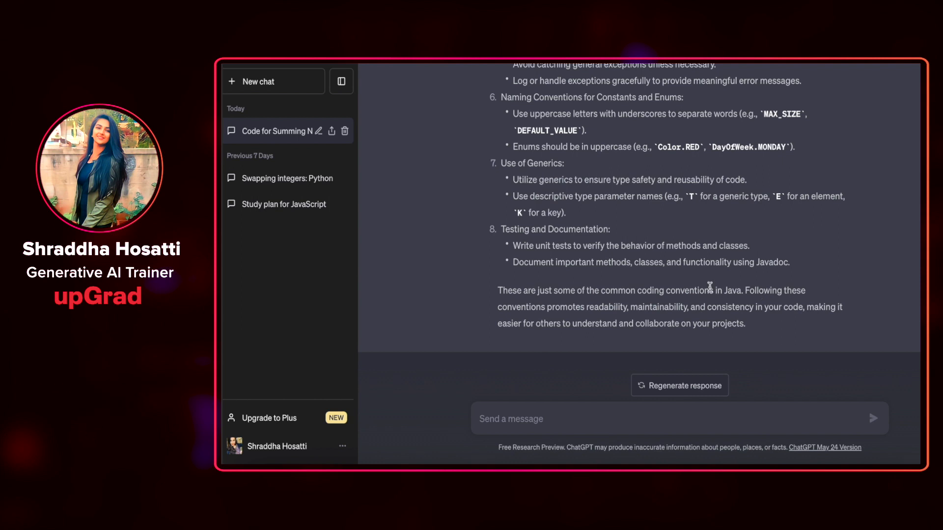